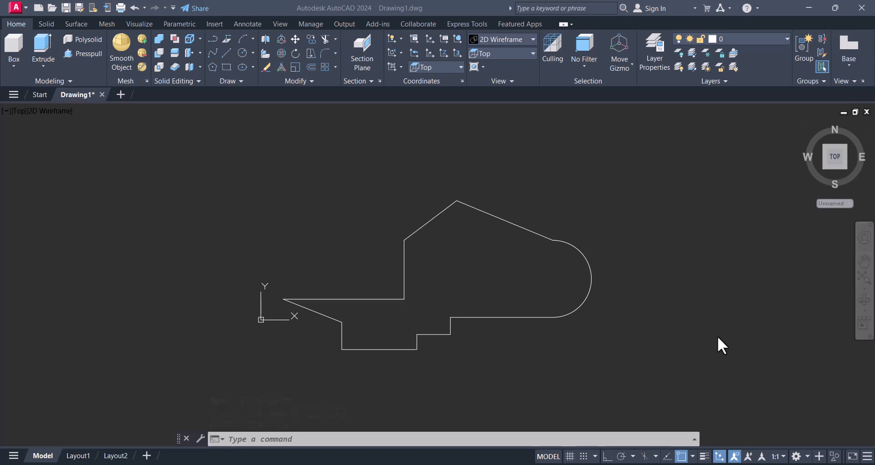
mouse_move(710, 351)
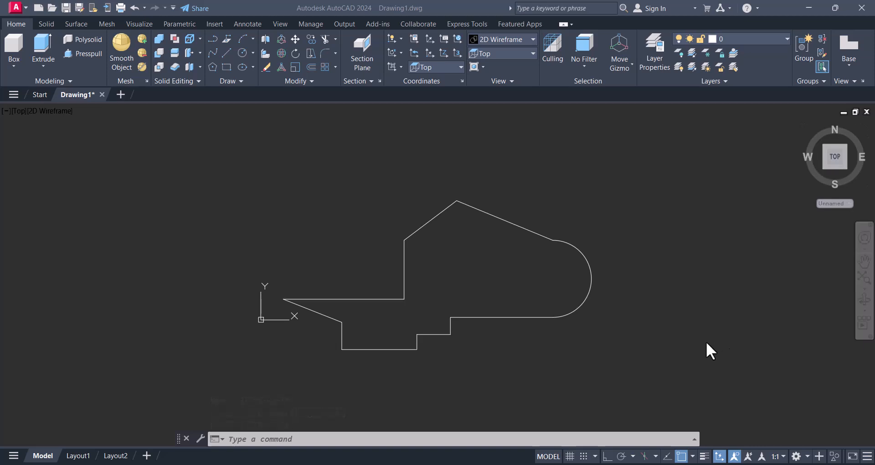
mouse_move(662, 356)
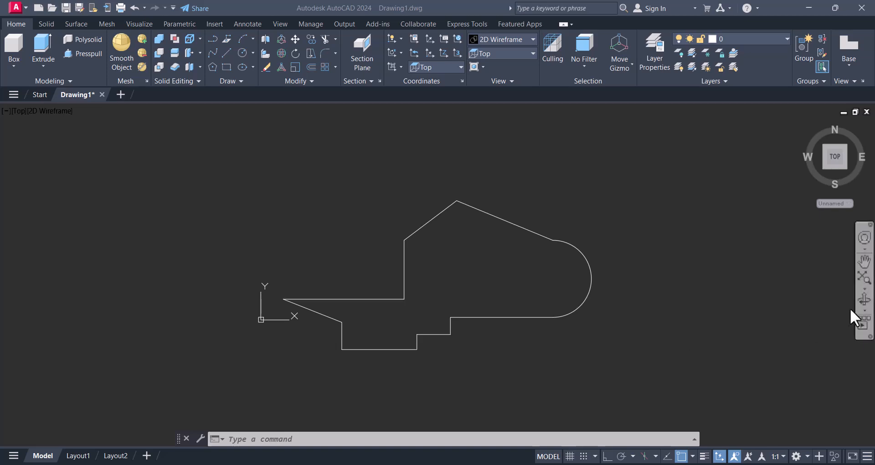
mouse_move(785, 221)
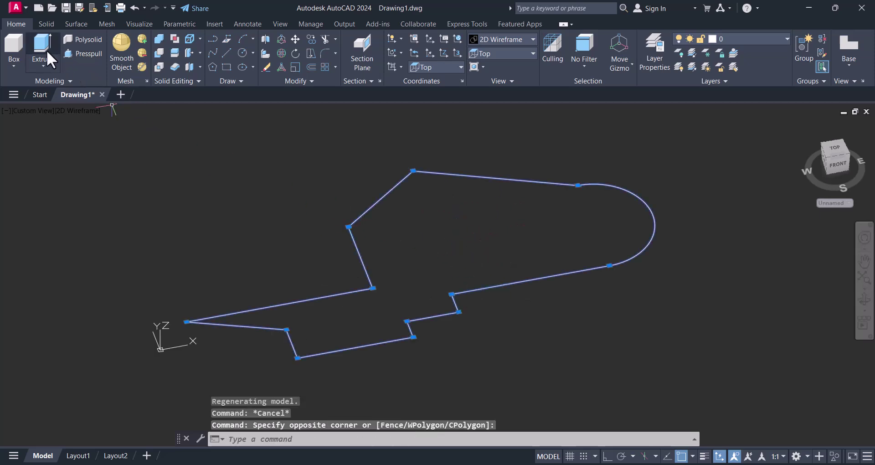
Extrude the closed polyline outline into a 3D solid 200 units high.
left_click(42, 45)
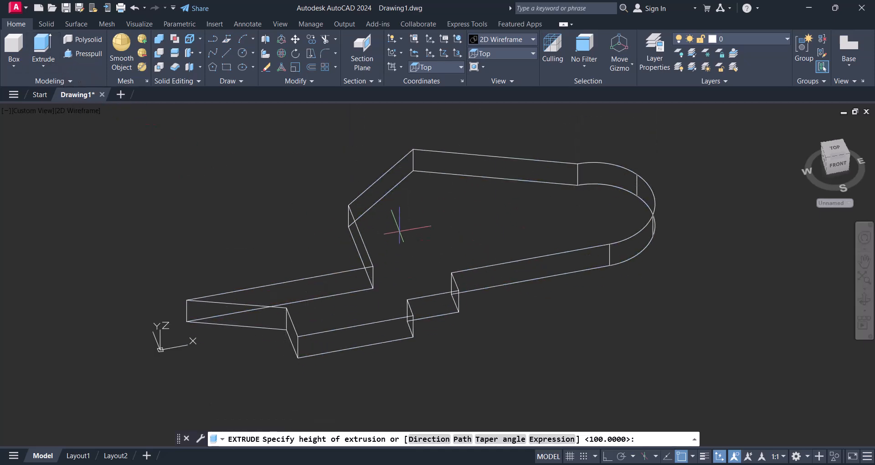
type("200")
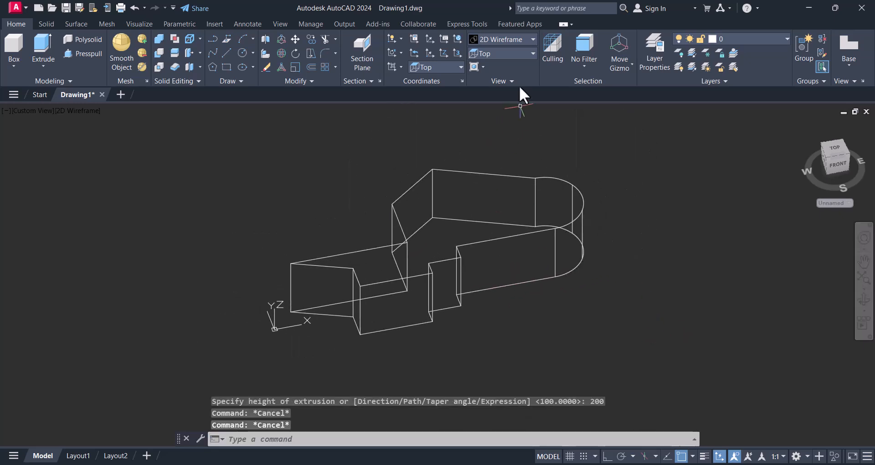
mouse_move(541, 76)
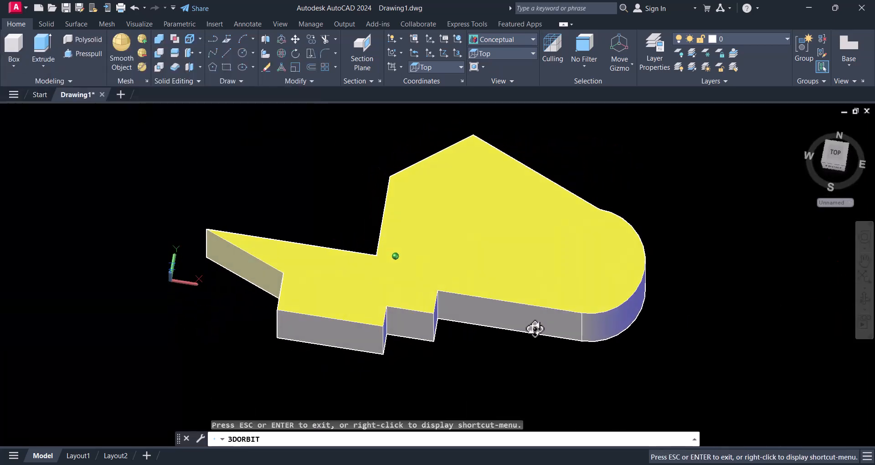
Orbit the shaded solid to a lower front isometric angle.
left_click_drag(535, 328, 547, 332)
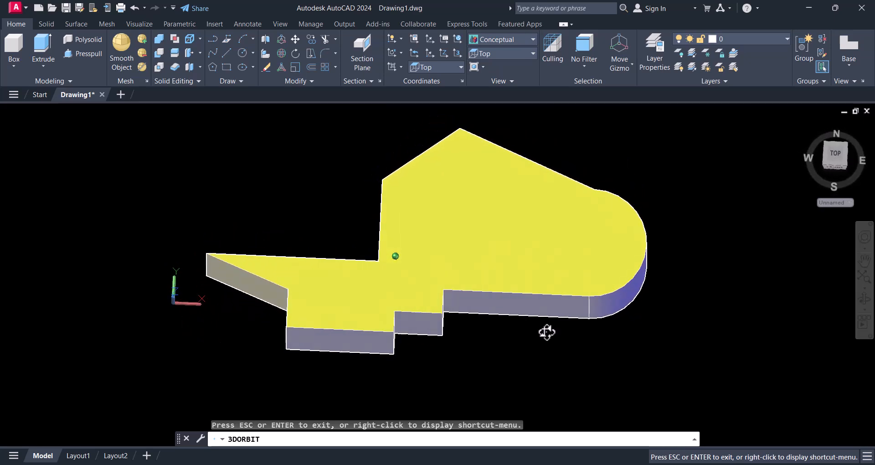
left_click_drag(547, 332, 541, 296)
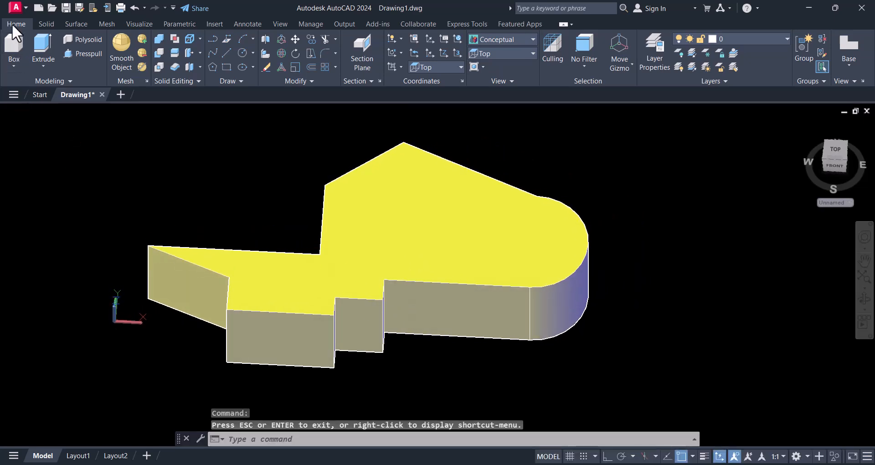
mouse_move(175, 54)
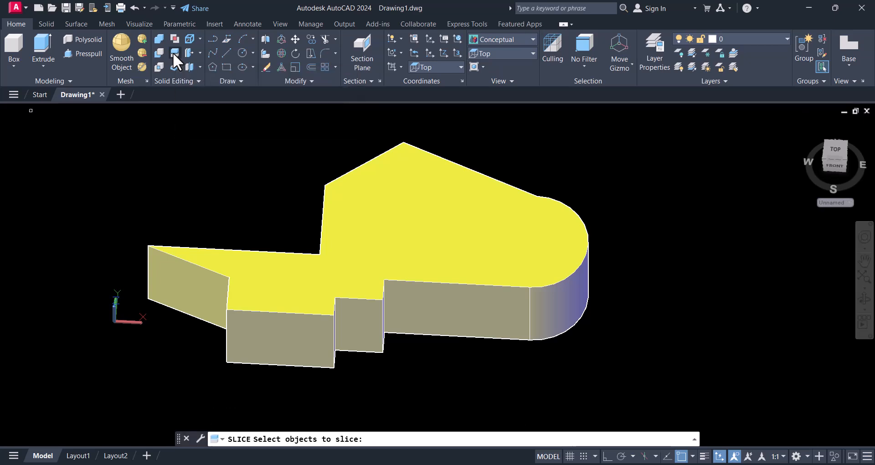
Slice the solid through a two-point plane, keeping both halves, and view them from a preset angle.
left_click(366, 280)
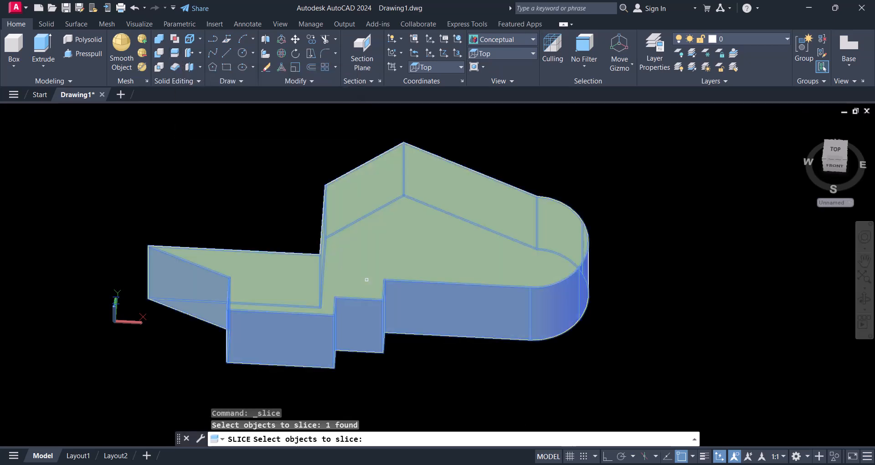
key("Enter")
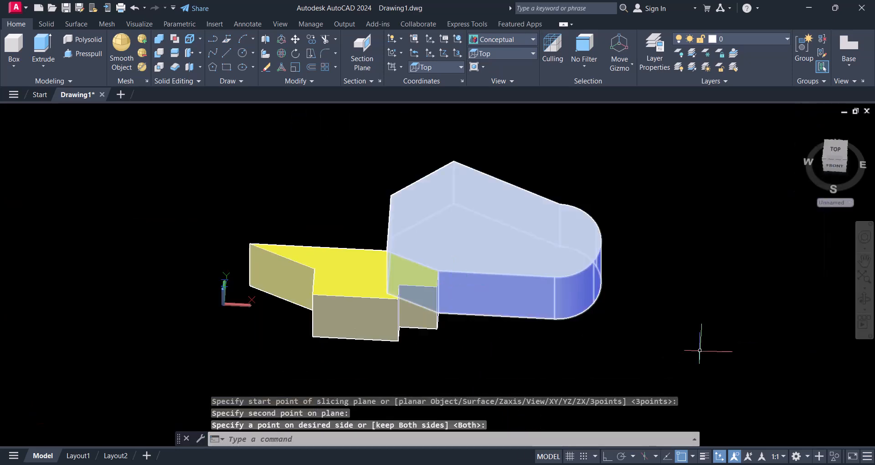
key("Escape")
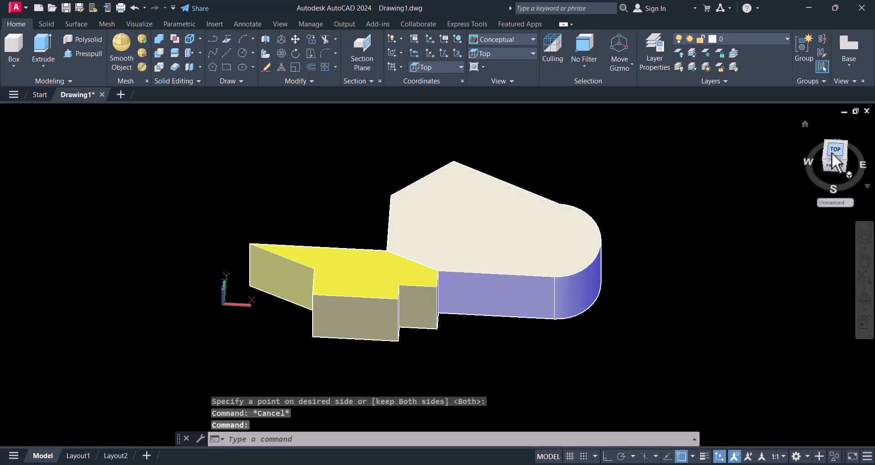
left_click(835, 153)
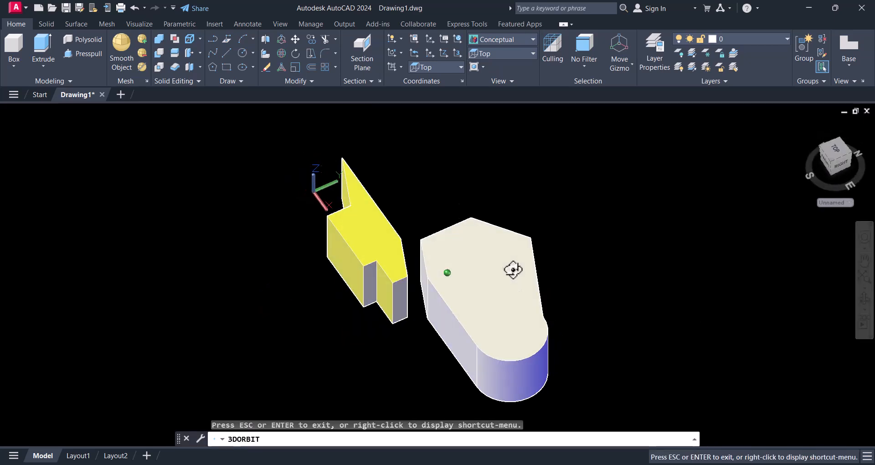
Orbit around the two sliced pieces and return to a front-facing angle.
left_click_drag(512, 270, 471, 310)
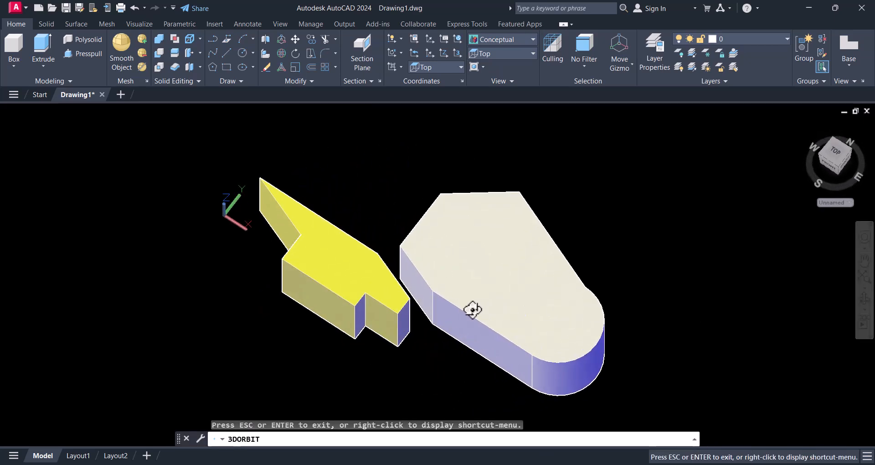
left_click_drag(473, 310, 479, 315)
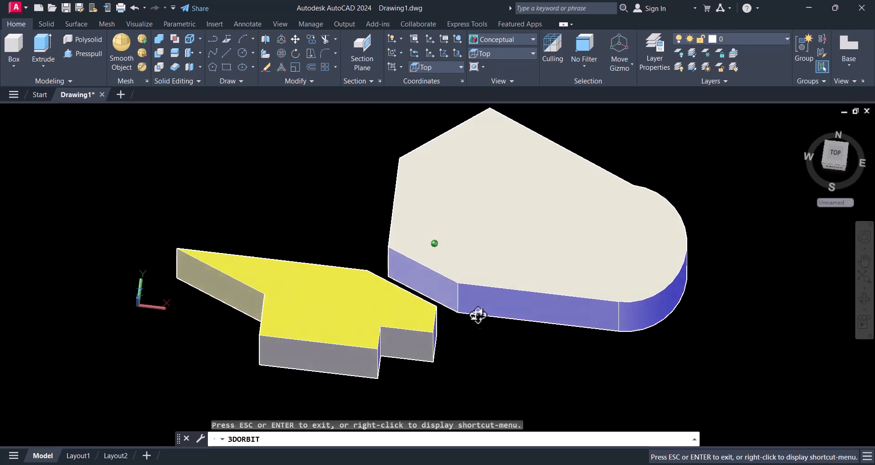
left_click_drag(479, 315, 382, 304)
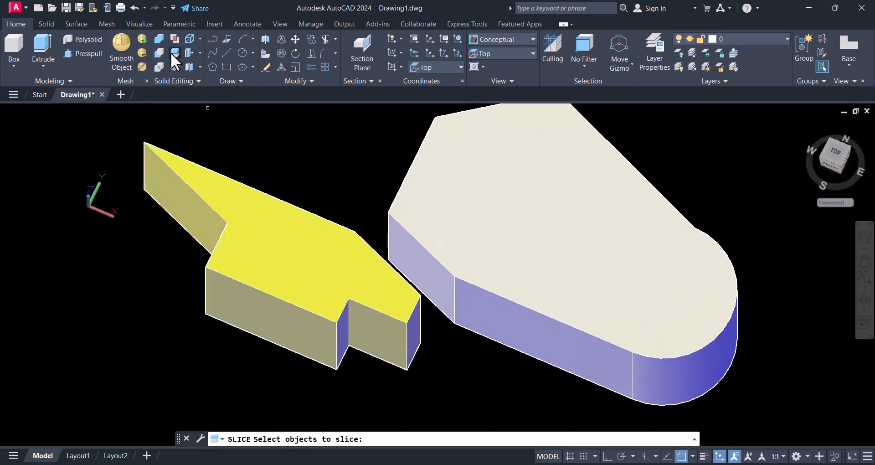
Slice the yellow piece twice into three wedge-shaped pieces, keeping both sides each time.
left_click(330, 290)
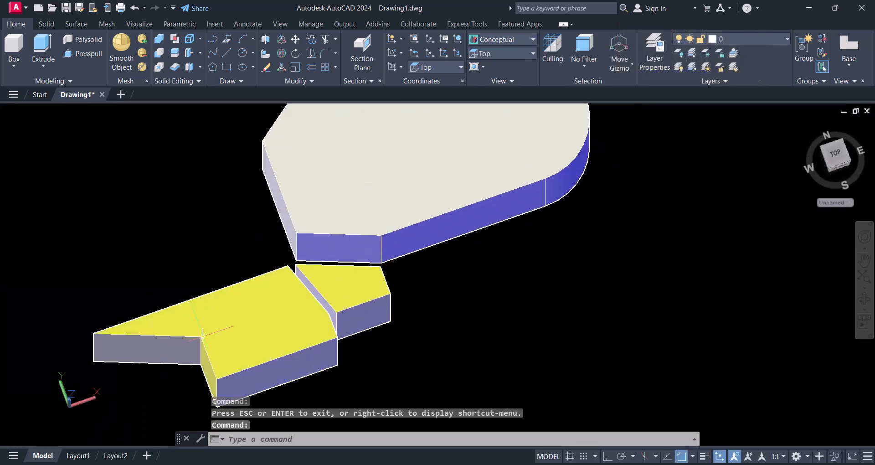
key("Escape")
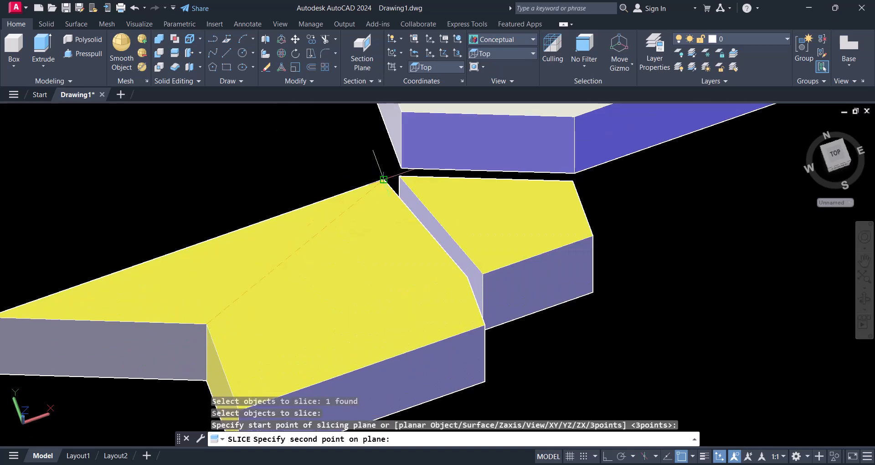
left_click(381, 180)
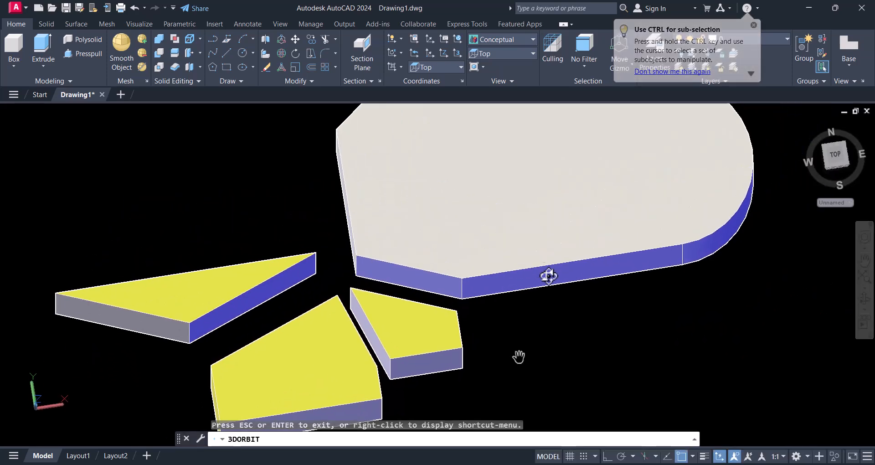
left_click_drag(549, 276, 520, 286)
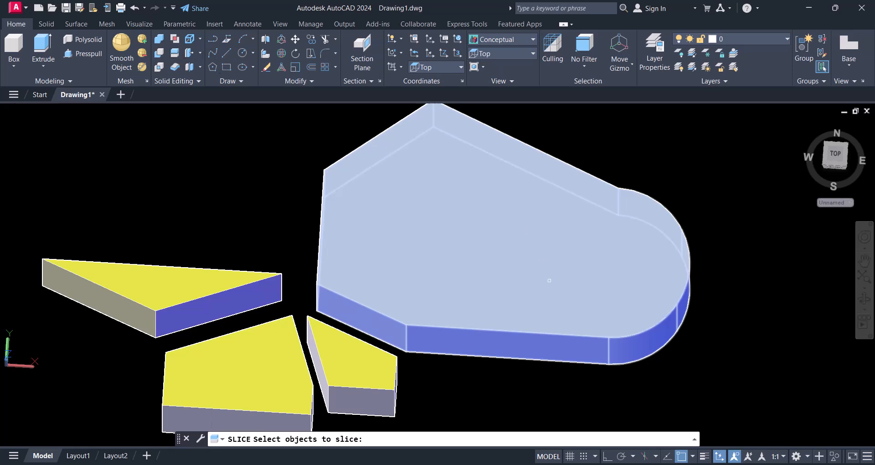
Slice the rounded end off the large pale piece where the arc begins, keeping both sides.
left_click(547, 281)
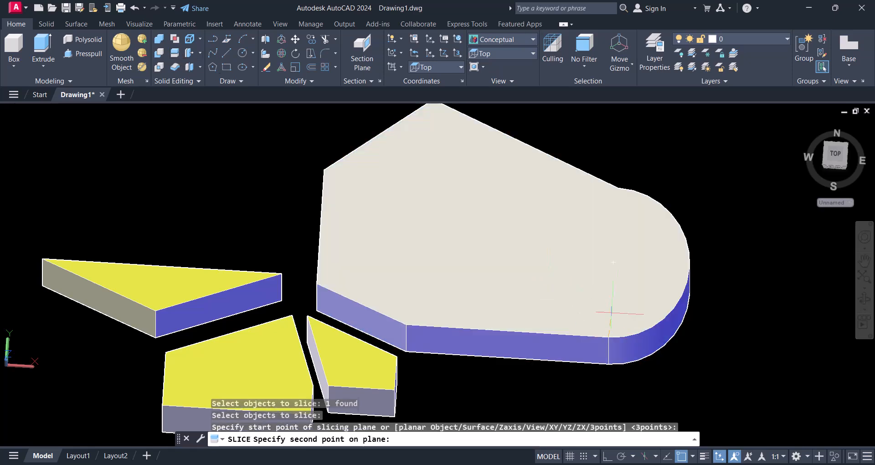
left_click(618, 188)
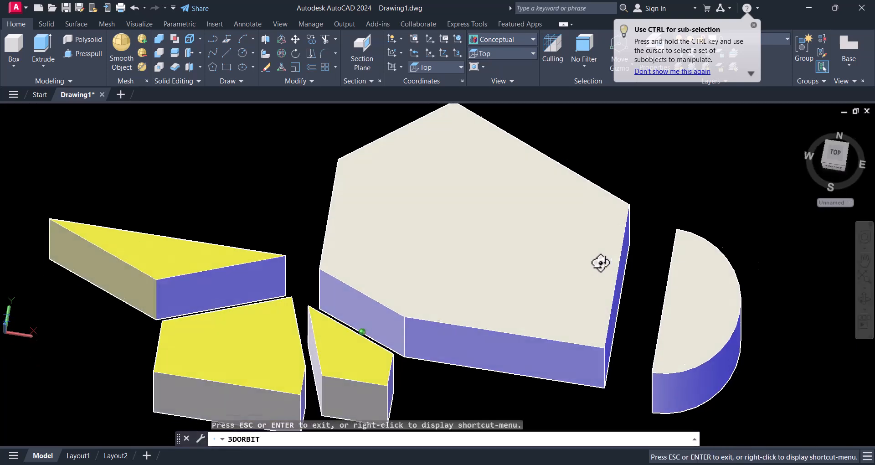
left_click_drag(601, 263, 611, 226)
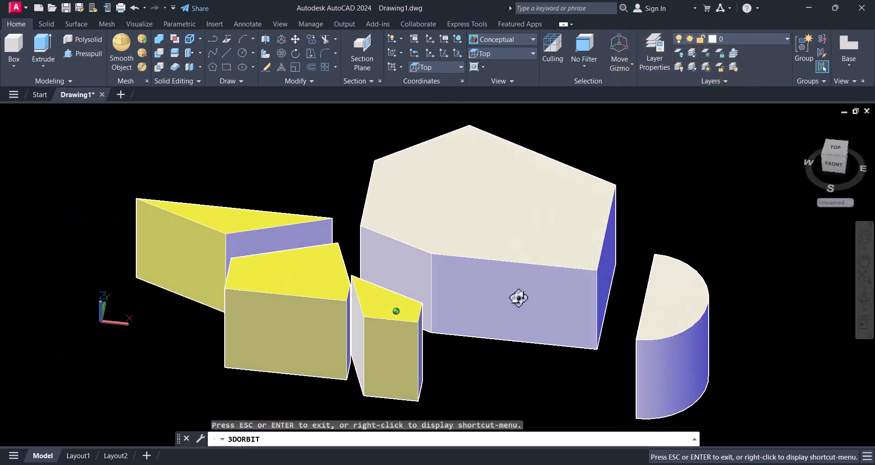
left_click_drag(518, 298, 525, 325)
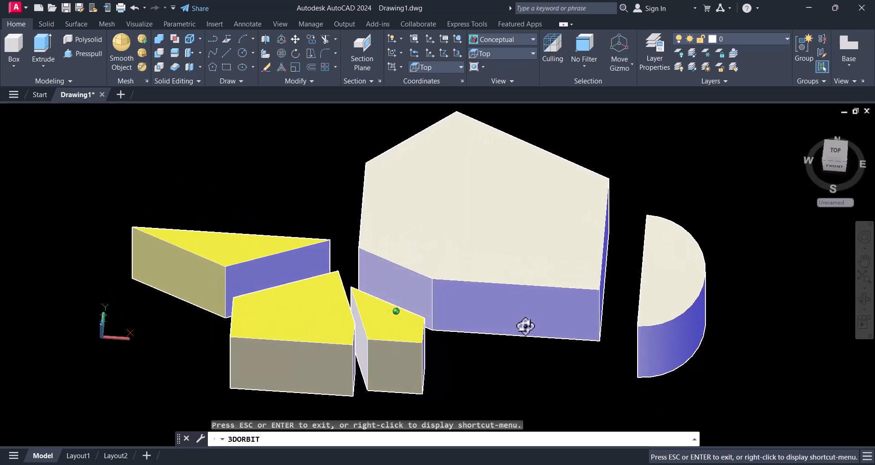
left_click_drag(526, 326, 514, 328)
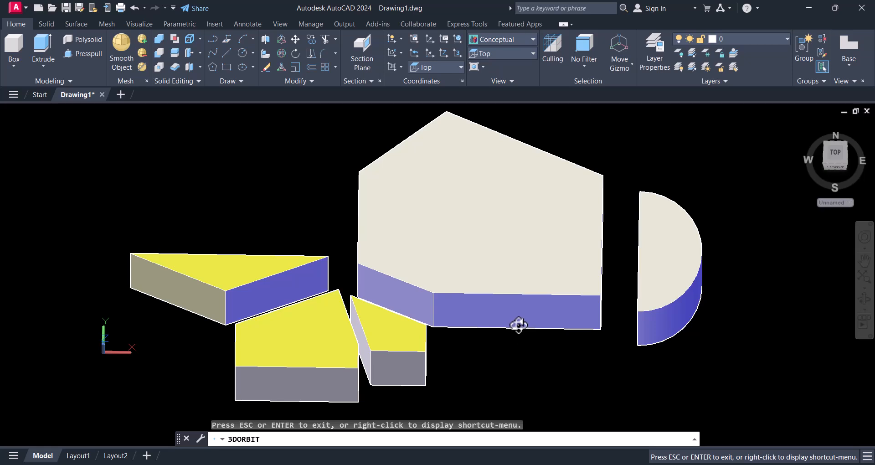
left_click_drag(519, 325, 510, 292)
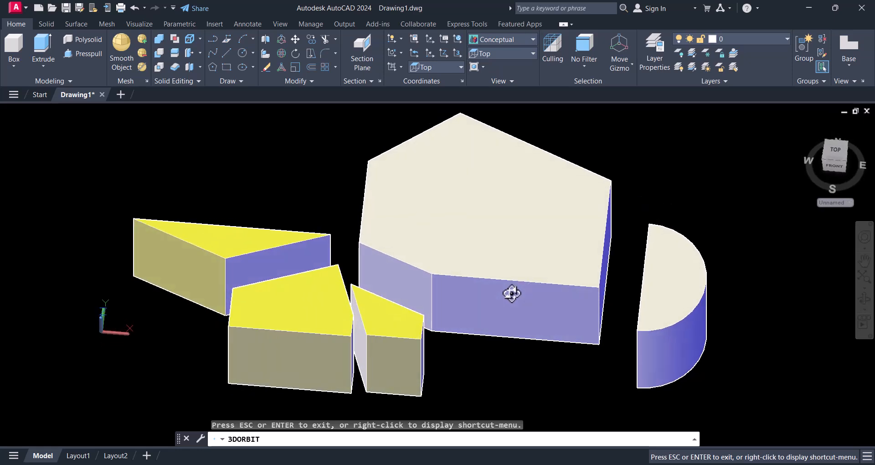